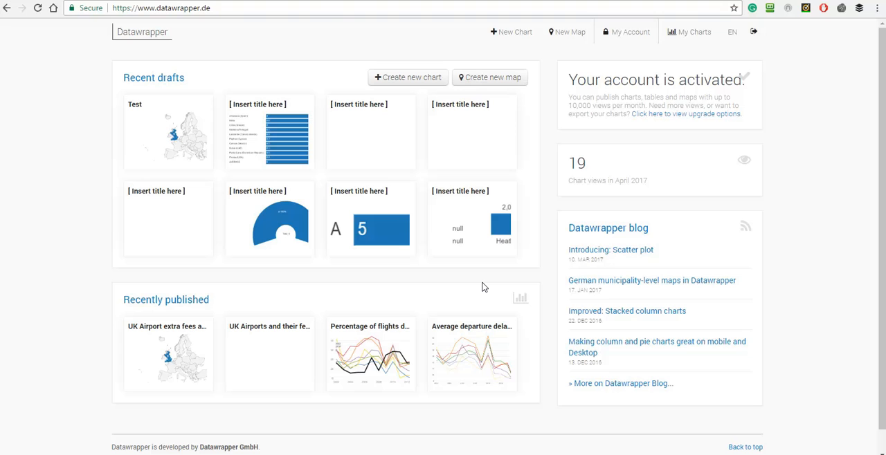
mouse_move(480, 288)
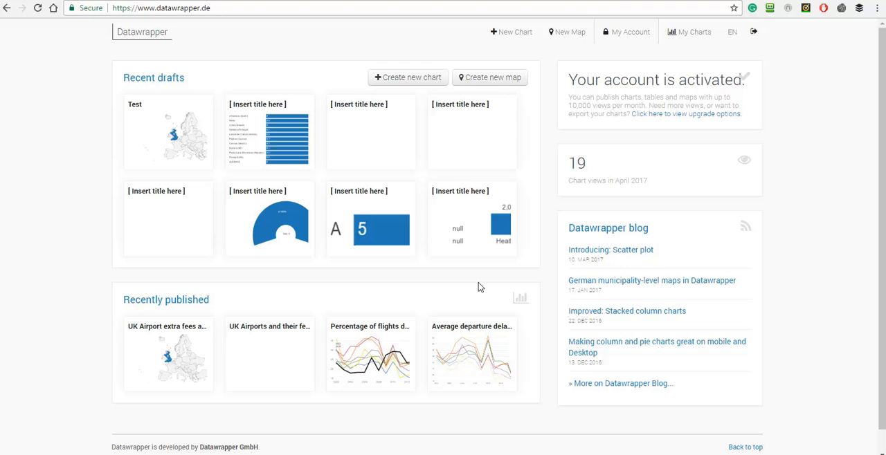
mouse_move(371, 131)
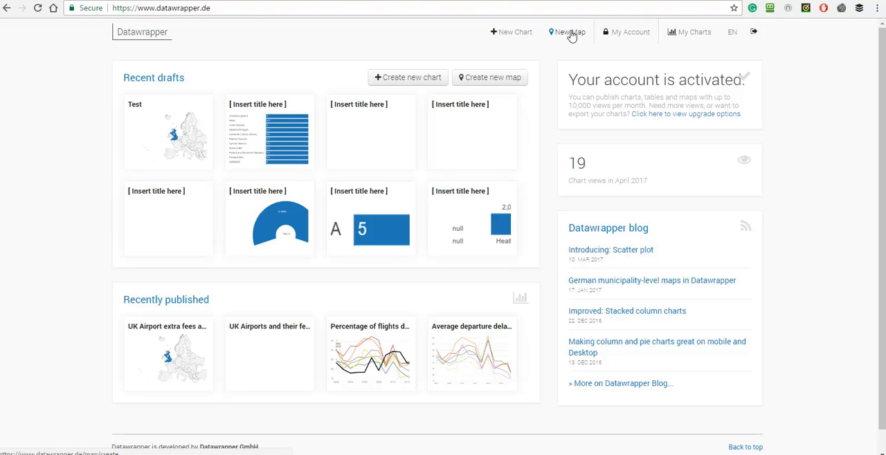
Create a new symbol map, choose the Europe basemap under World & Continents, and proceed to data.
left_click(567, 31)
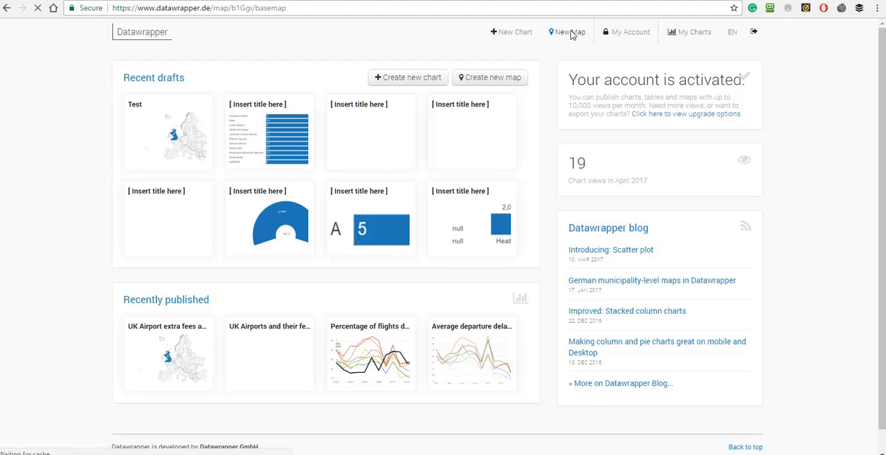
left_click(570, 32)
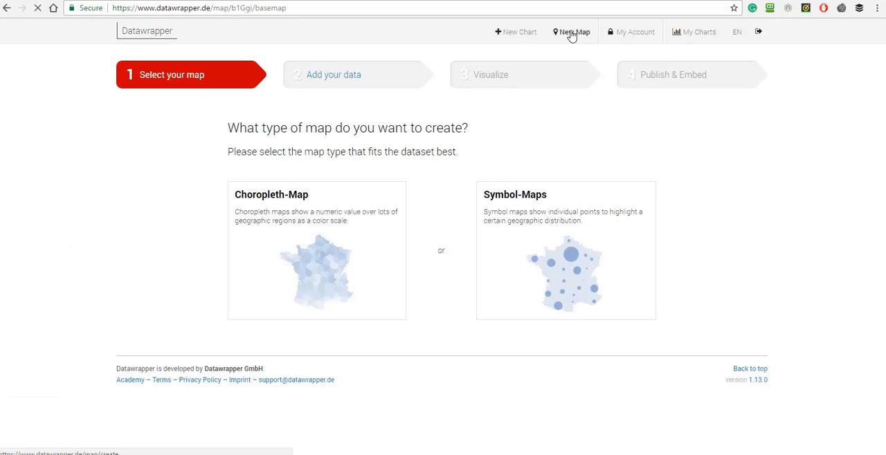
mouse_move(466, 204)
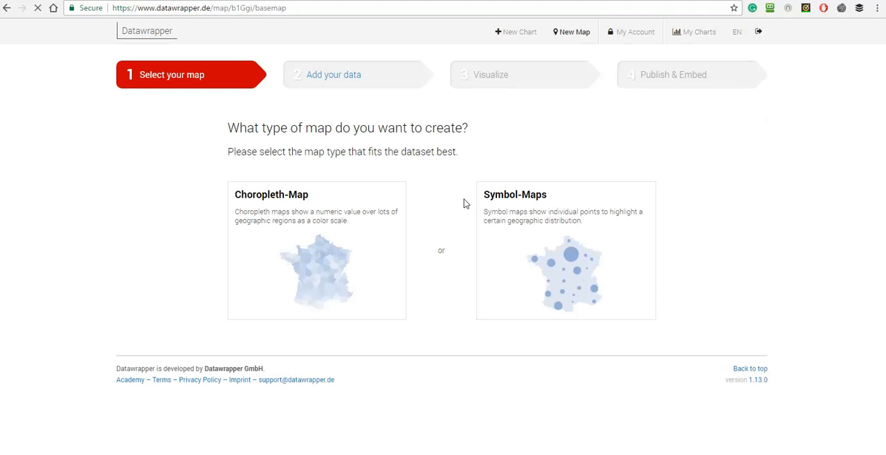
mouse_move(363, 254)
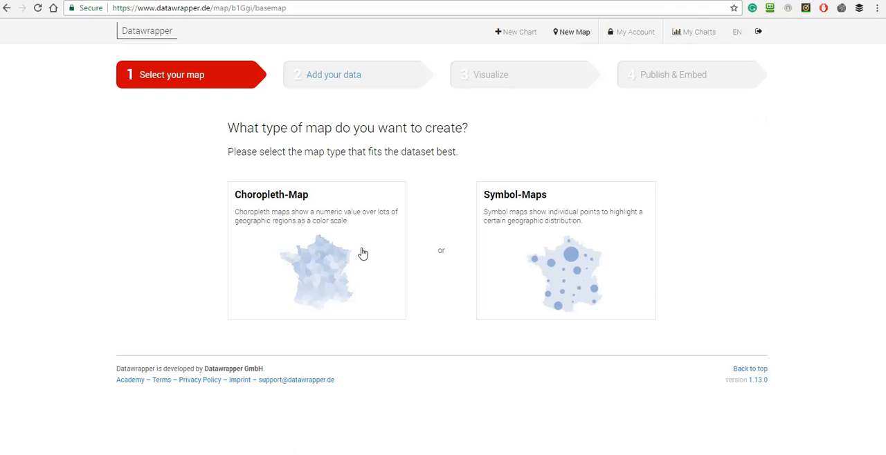
mouse_move(523, 246)
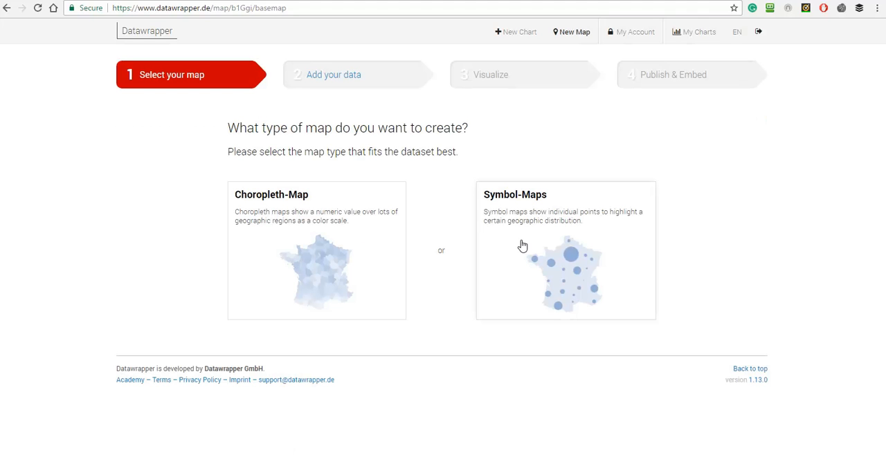
left_click(564, 249)
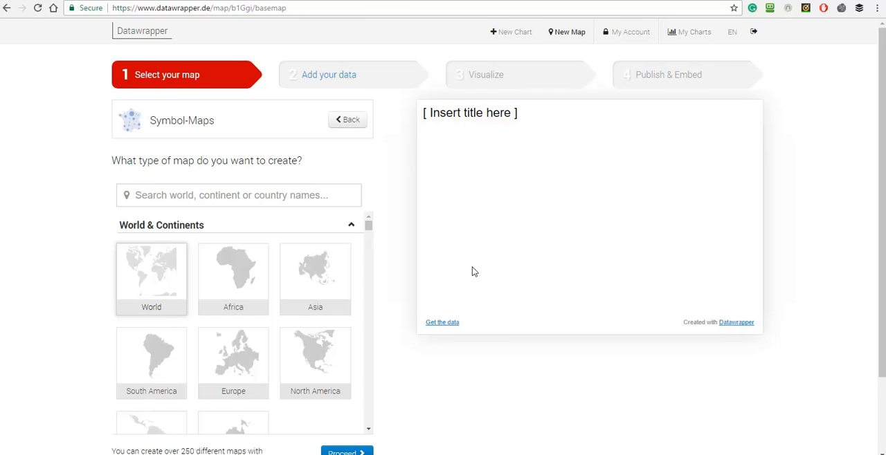
left_click(151, 275)
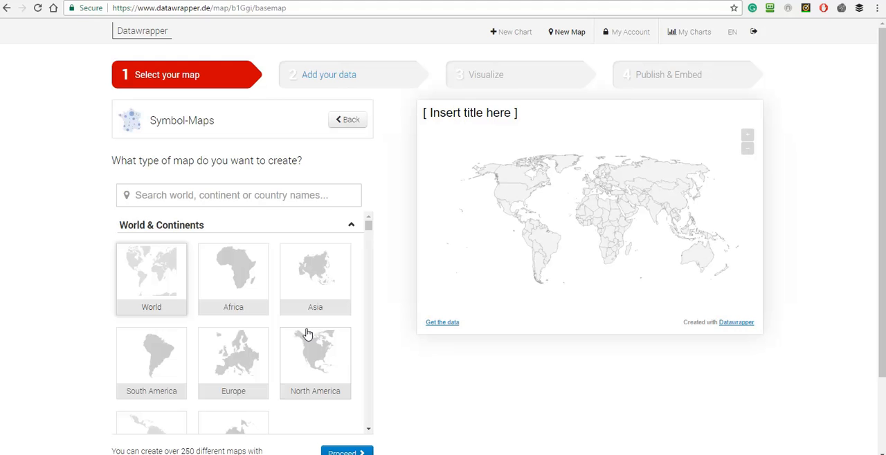
mouse_move(249, 357)
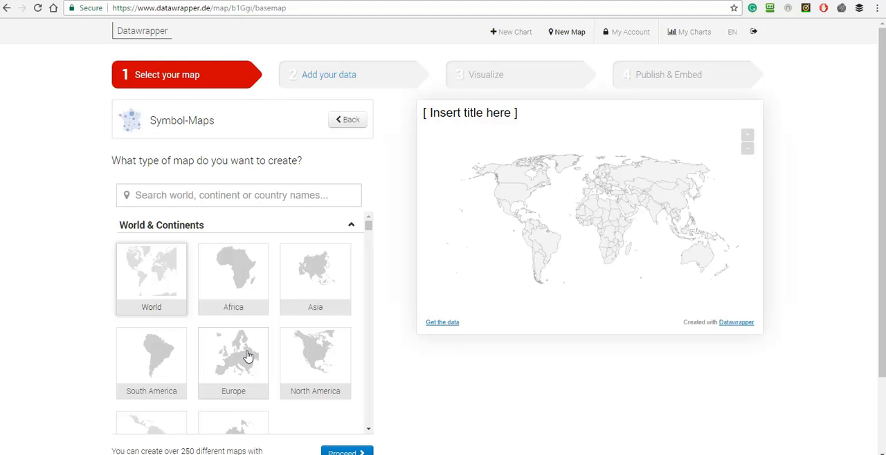
left_click(233, 362)
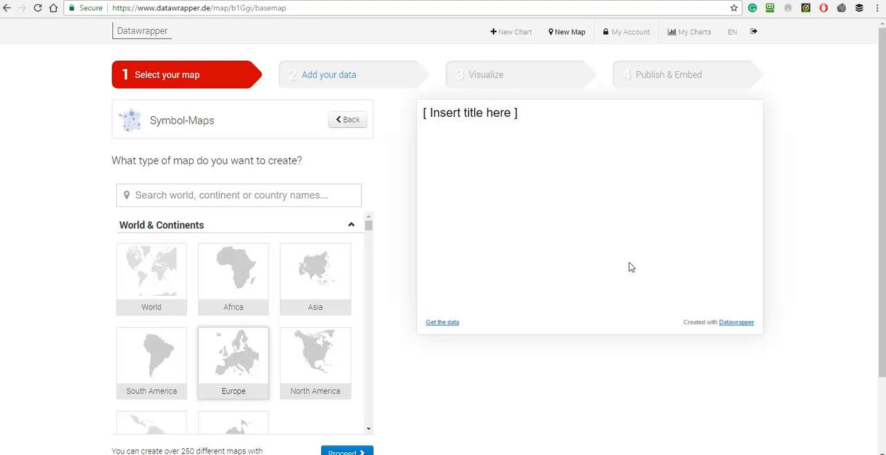
left_click(233, 357)
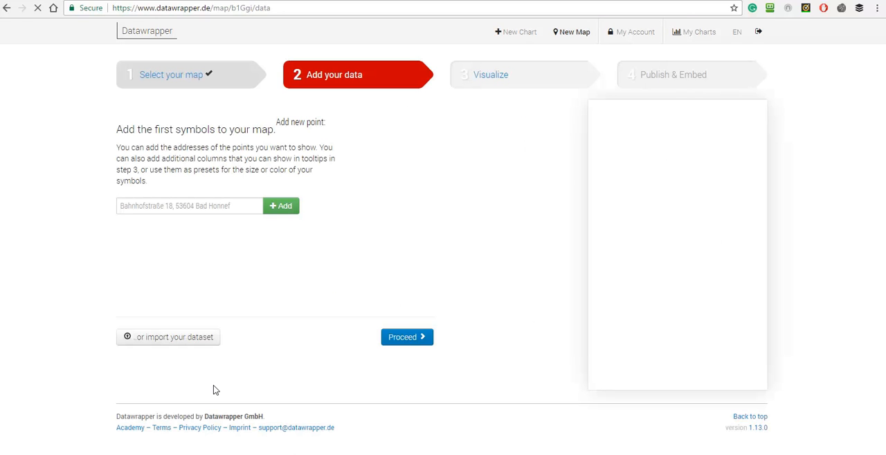
Import 'Airport Charges seperate long and lat.csv' as a latitudes/longitudes dataset.
left_click(280, 205)
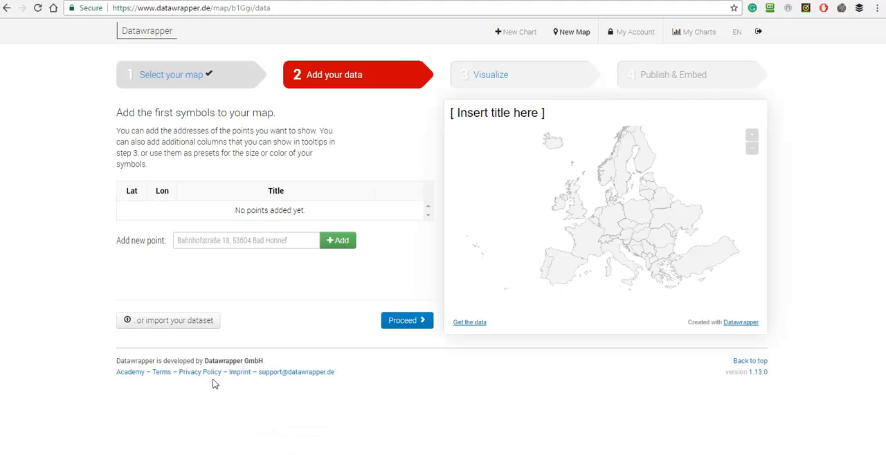
mouse_move(218, 376)
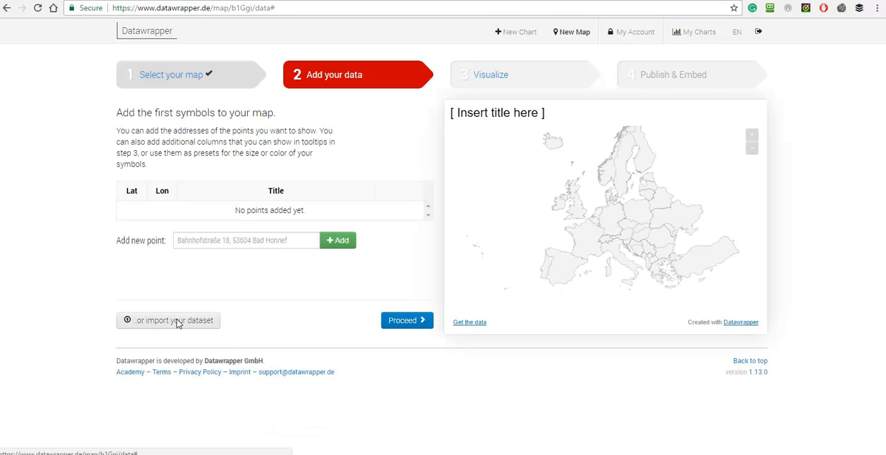
left_click(168, 320)
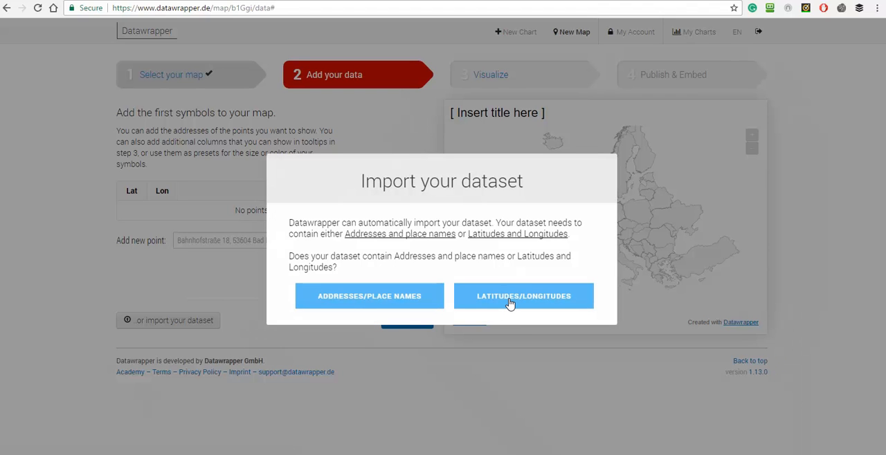
left_click(523, 296)
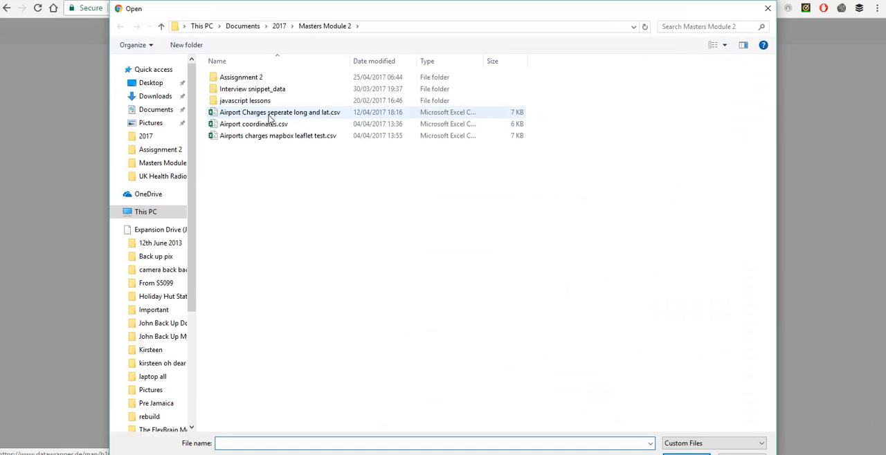
left_click(279, 112)
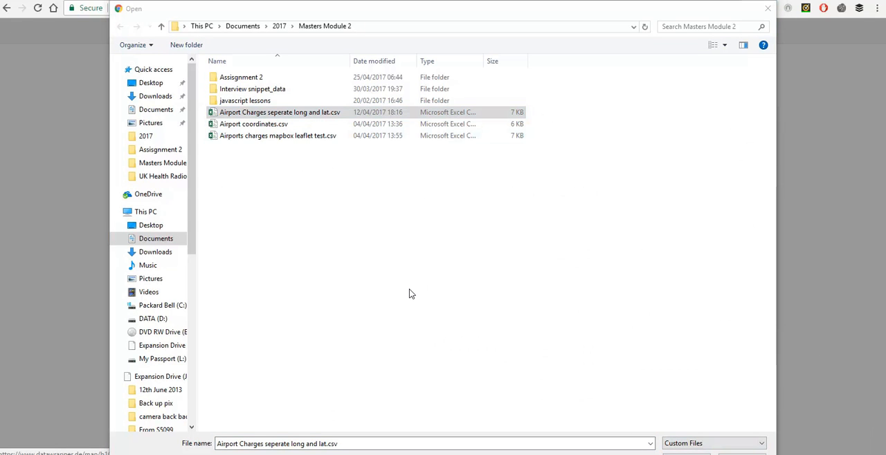
mouse_move(429, 307)
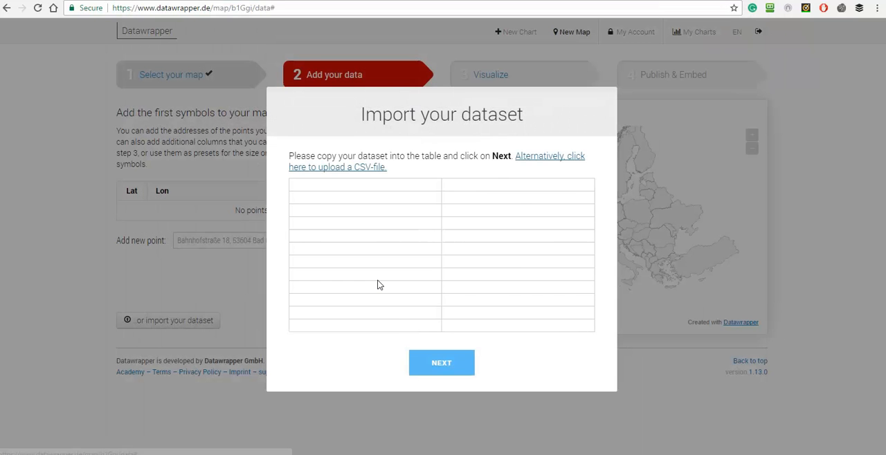
left_click(440, 362)
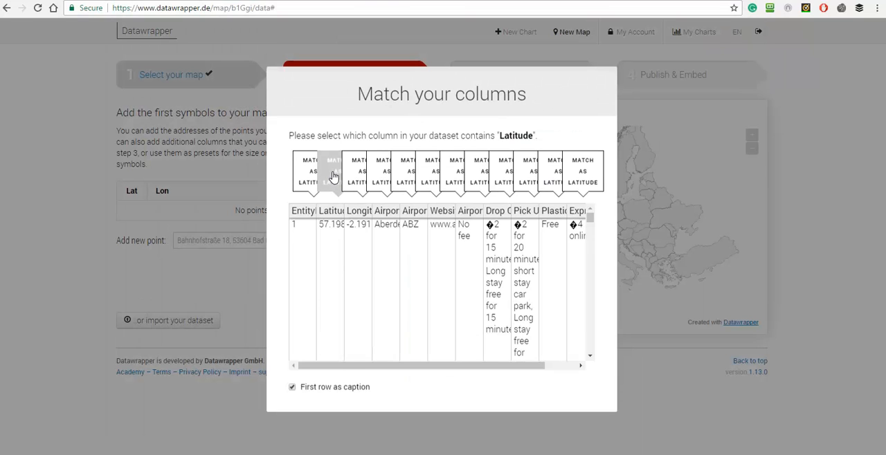
Match the Latitude column as latitude and the Longitude column as longitude.
left_click(332, 171)
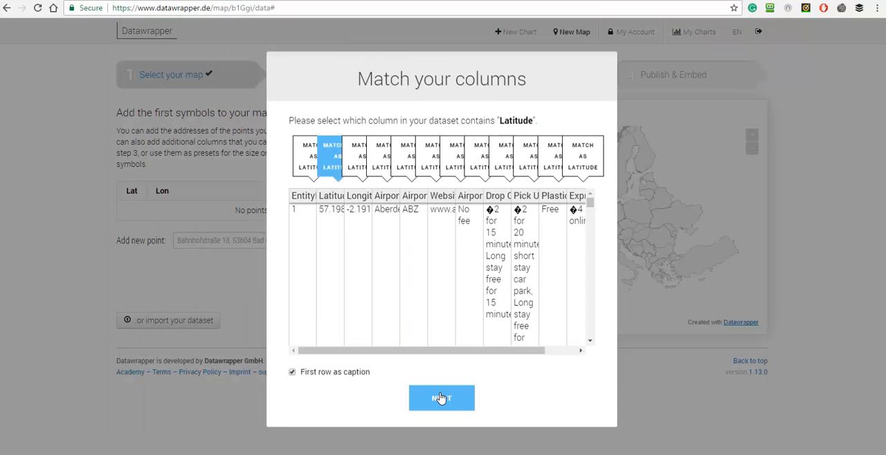
left_click(442, 398)
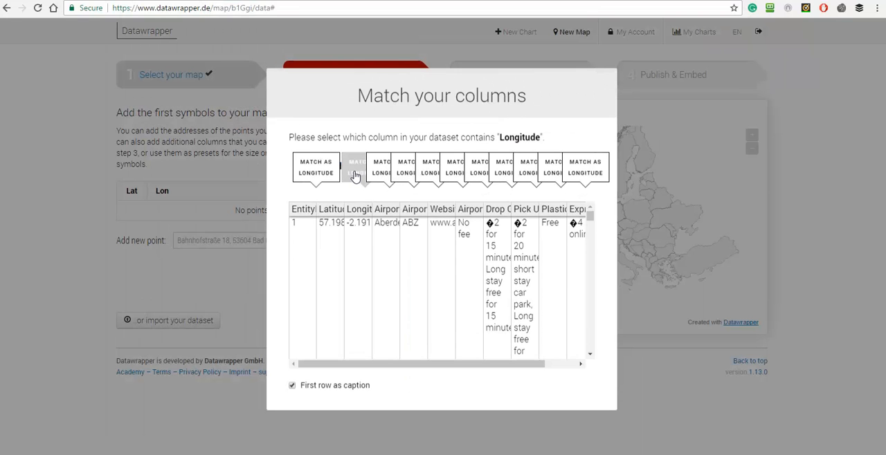
left_click(355, 172)
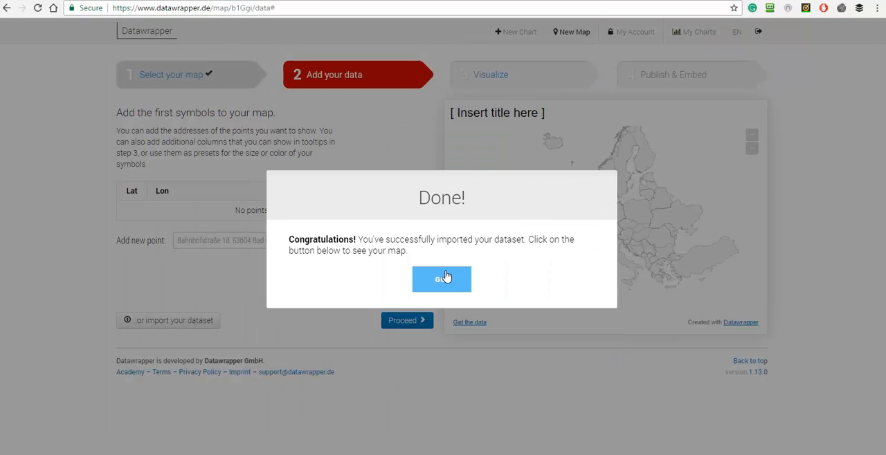
Finish the import and zoom the preview in twice on the UK airport points.
left_click(442, 279)
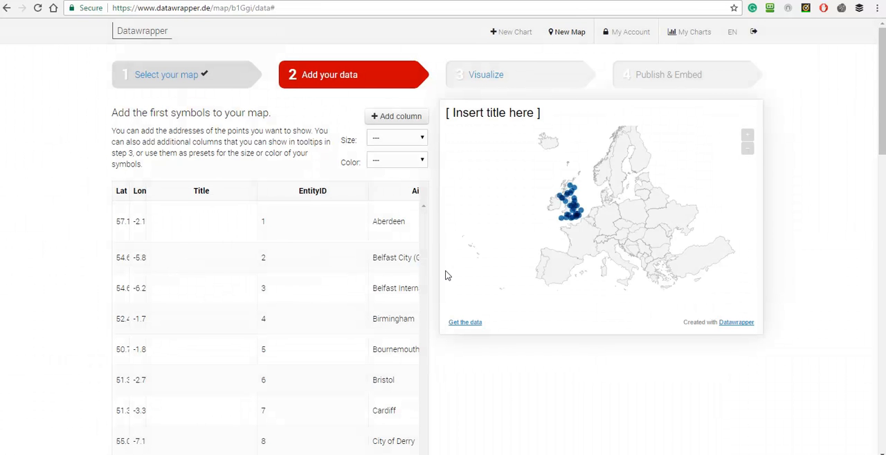
mouse_move(660, 168)
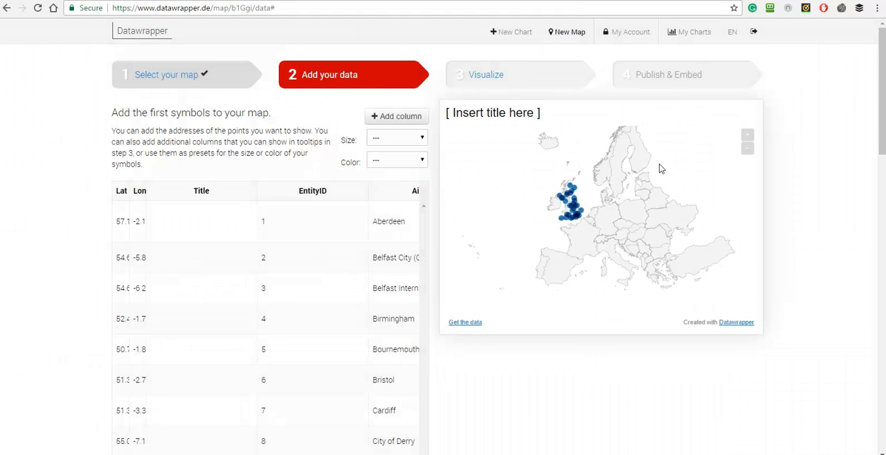
left_click(747, 134)
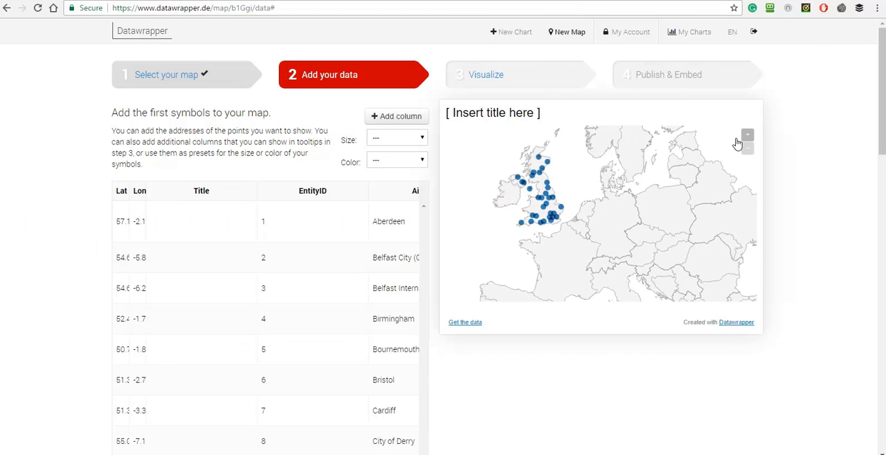
left_click(747, 134)
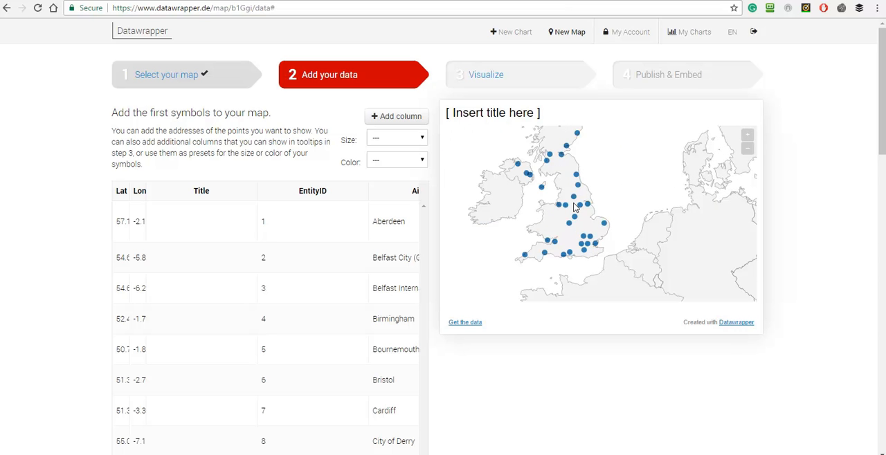
left_click(484, 75)
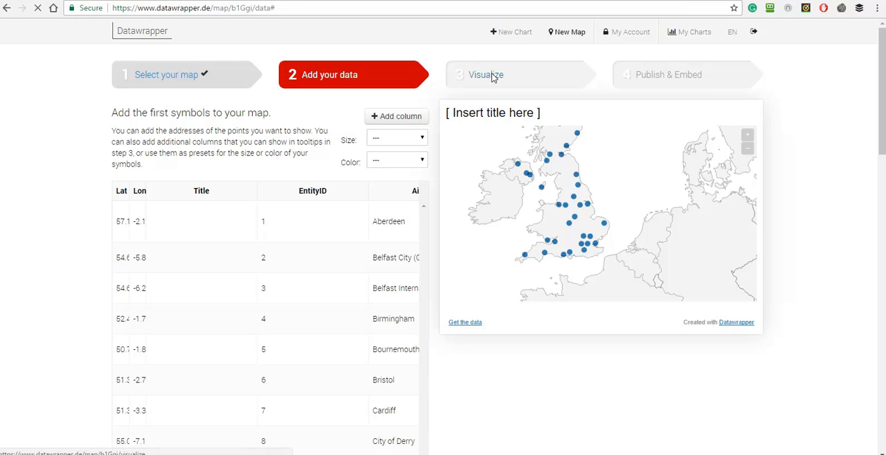
Move to the Visualize step showing airports as circles with no clustering.
left_click(484, 75)
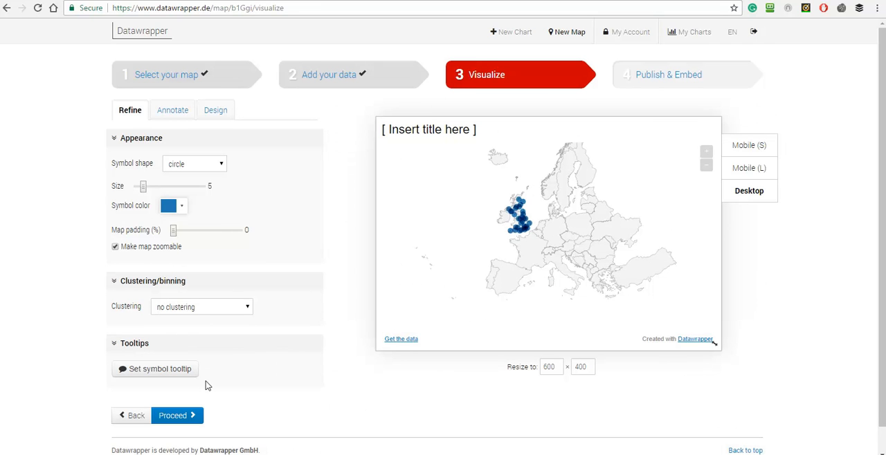
mouse_move(166, 374)
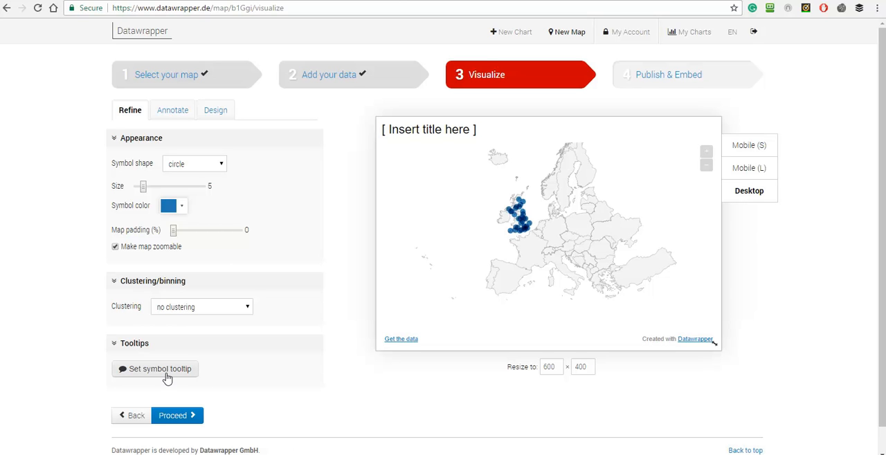
mouse_move(163, 377)
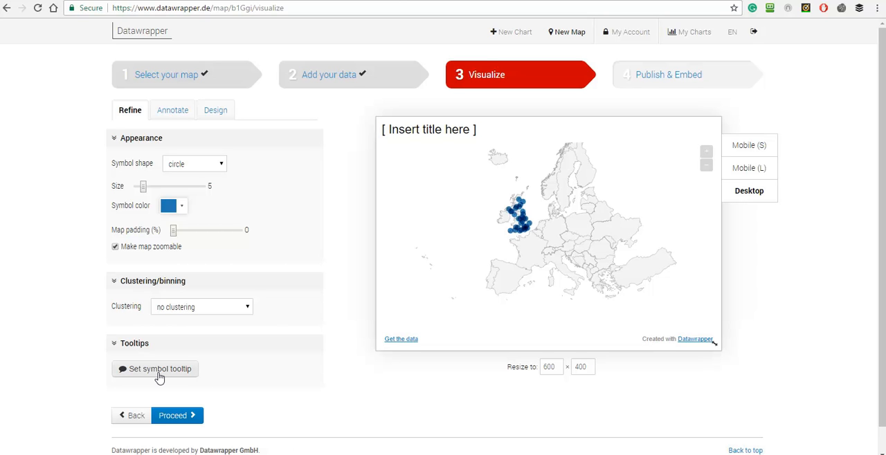
left_click(160, 368)
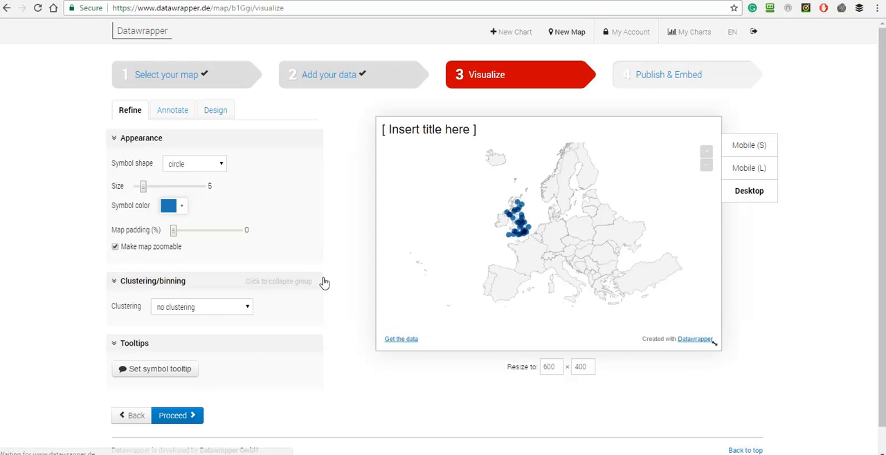
mouse_move(511, 213)
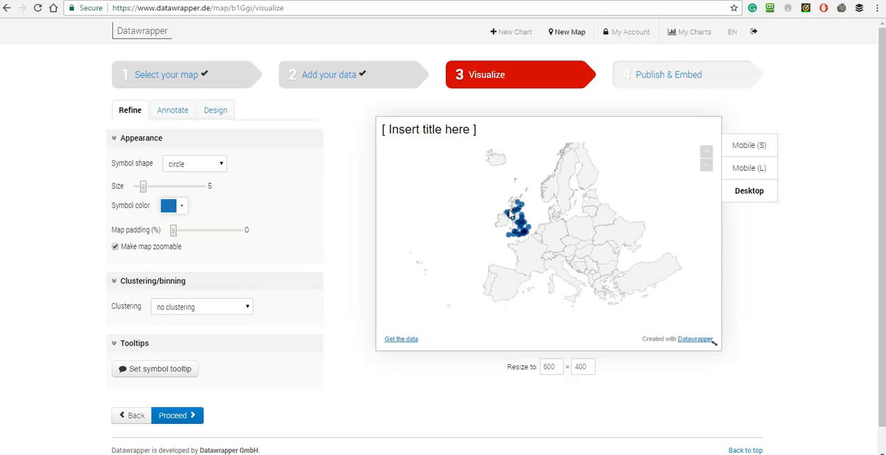
mouse_move(359, 221)
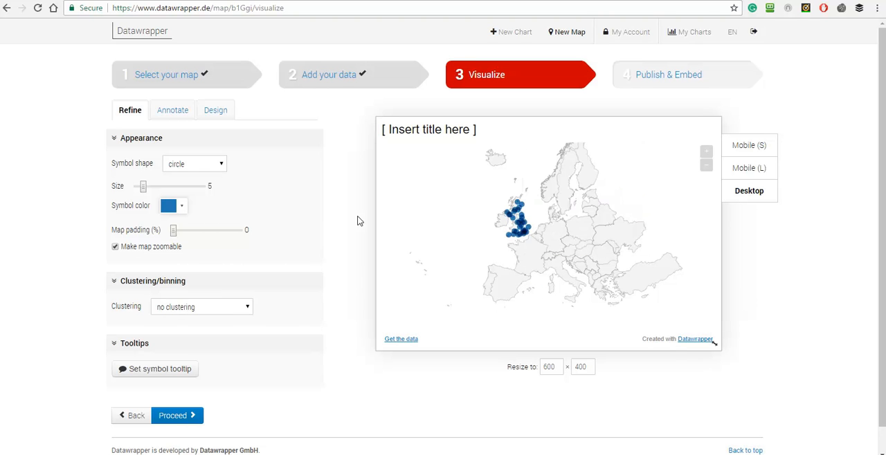
left_click(174, 415)
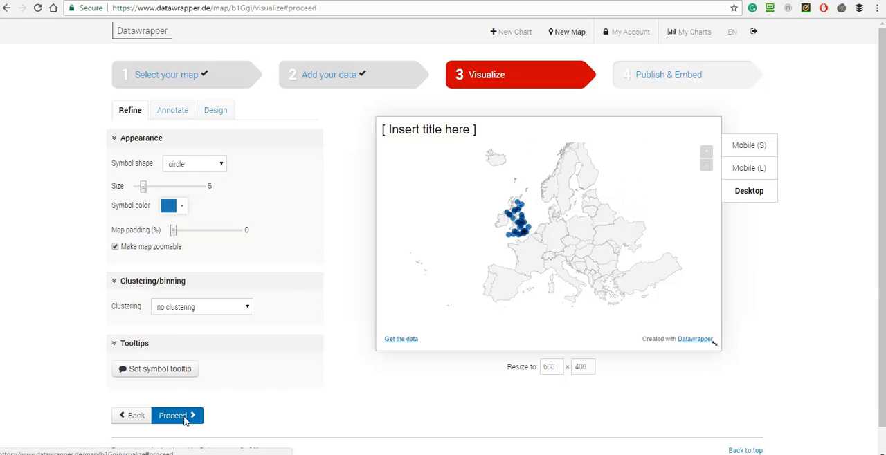
Advance to Annotate and set the map title to 'Test'.
left_click(171, 111)
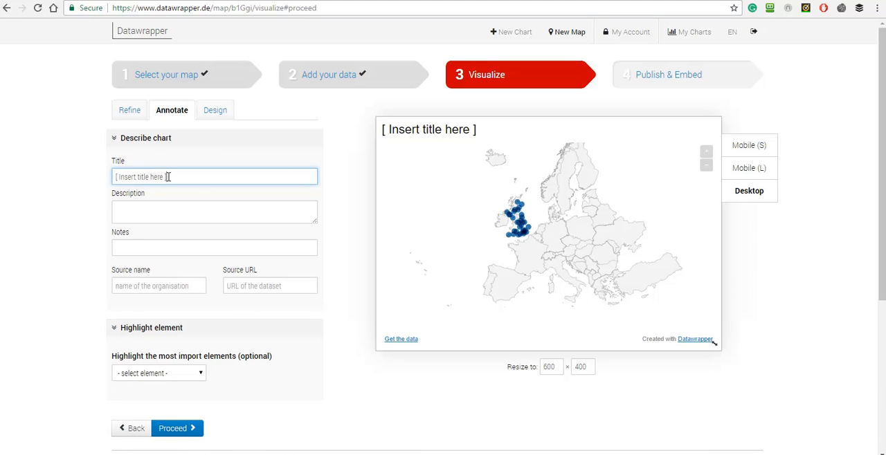
type("Test")
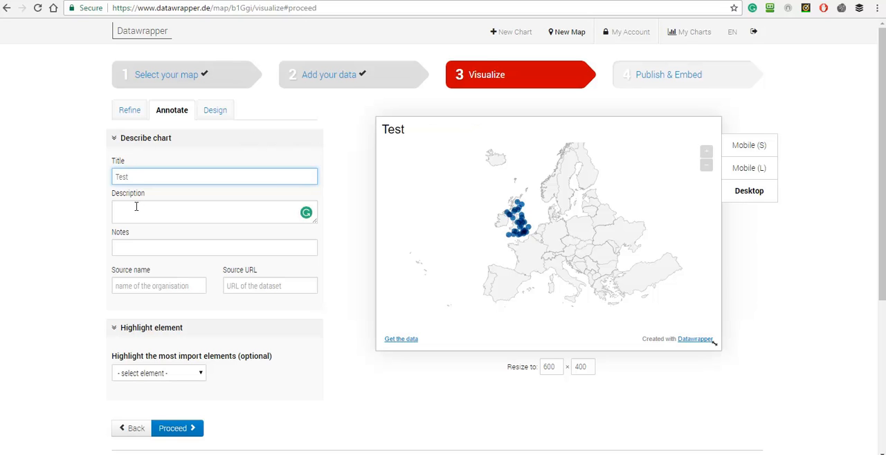
mouse_move(145, 287)
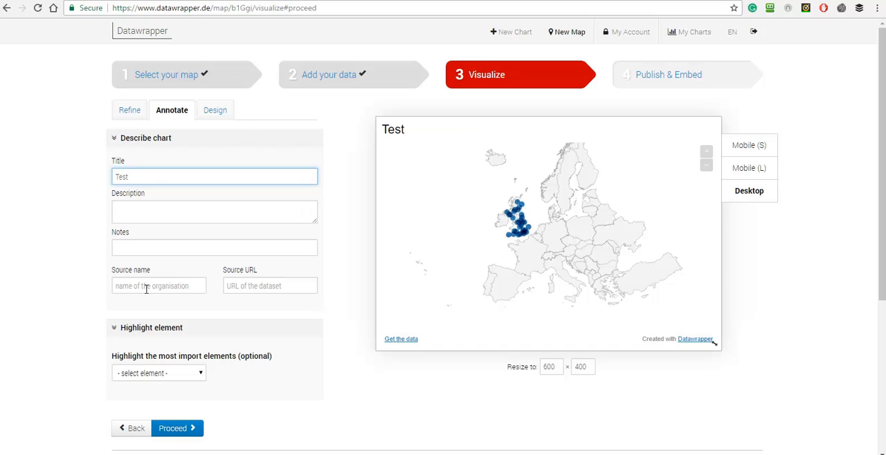
mouse_move(257, 285)
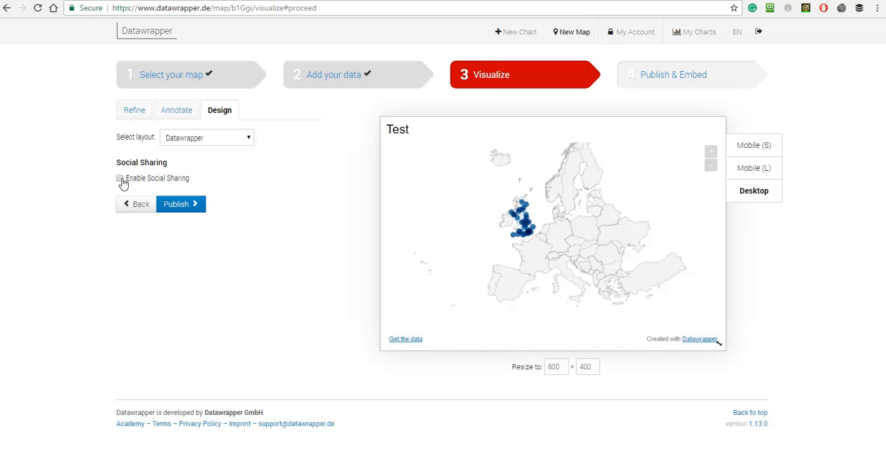
Enable social sharing and continue to the Publish & Embed step.
left_click(119, 178)
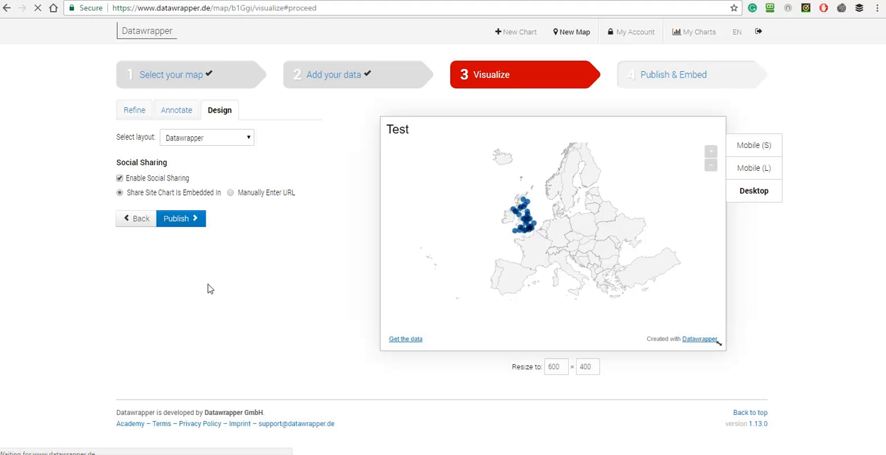
left_click(180, 219)
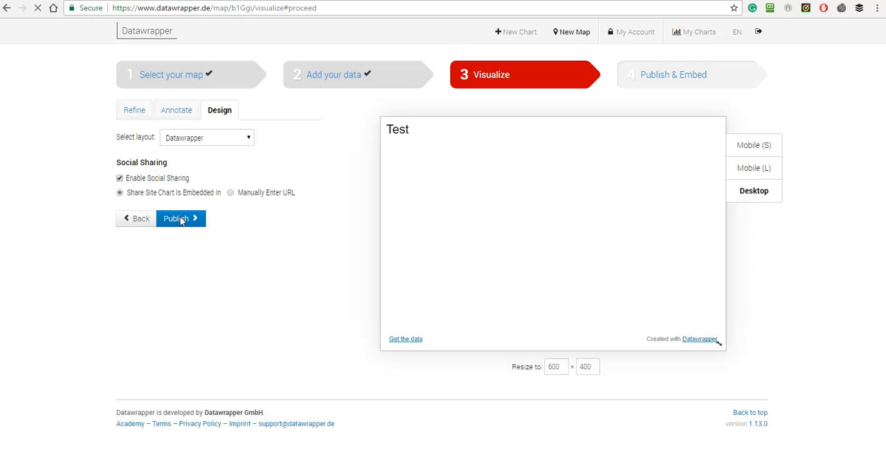
left_click(177, 219)
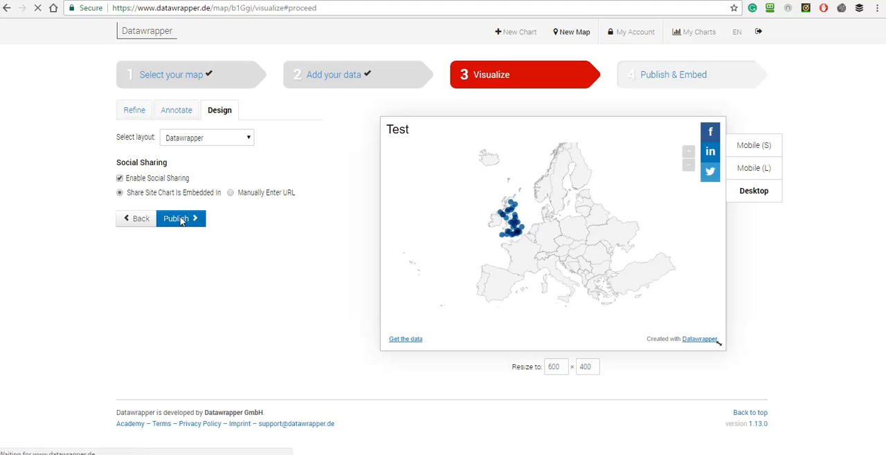
left_click(177, 218)
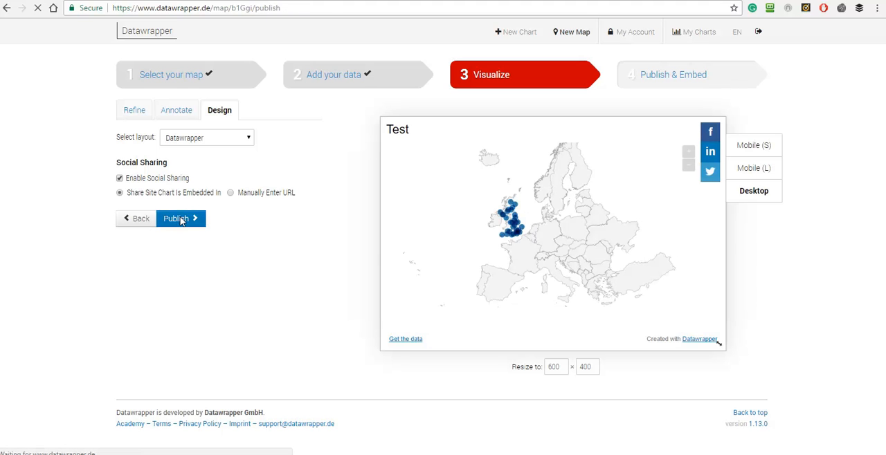
left_click(177, 218)
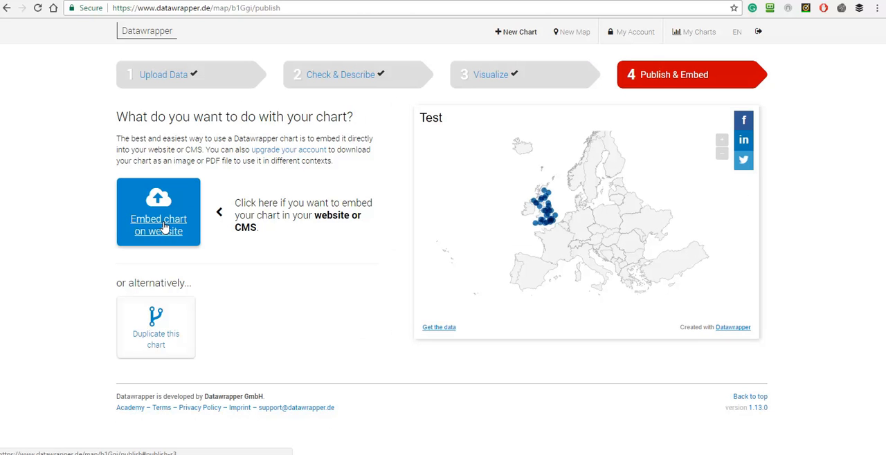
Publish the map to generate its website embed code and direct link, then close the window.
left_click(158, 213)
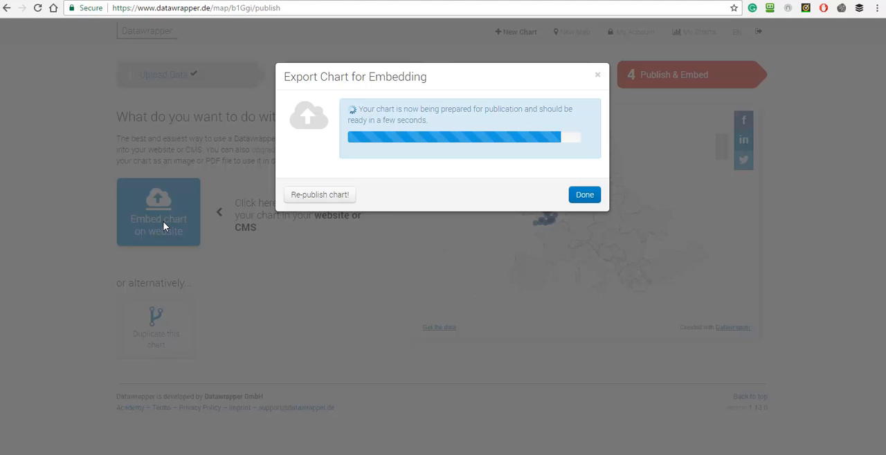
mouse_move(398, 197)
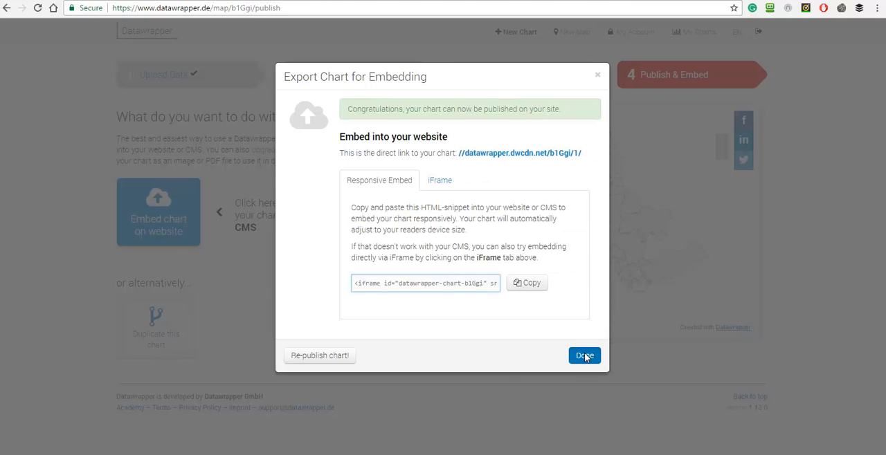
left_click(584, 354)
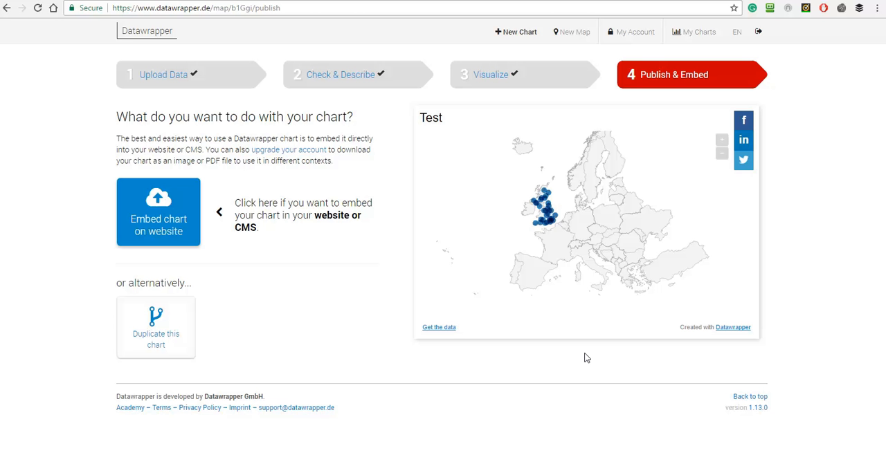